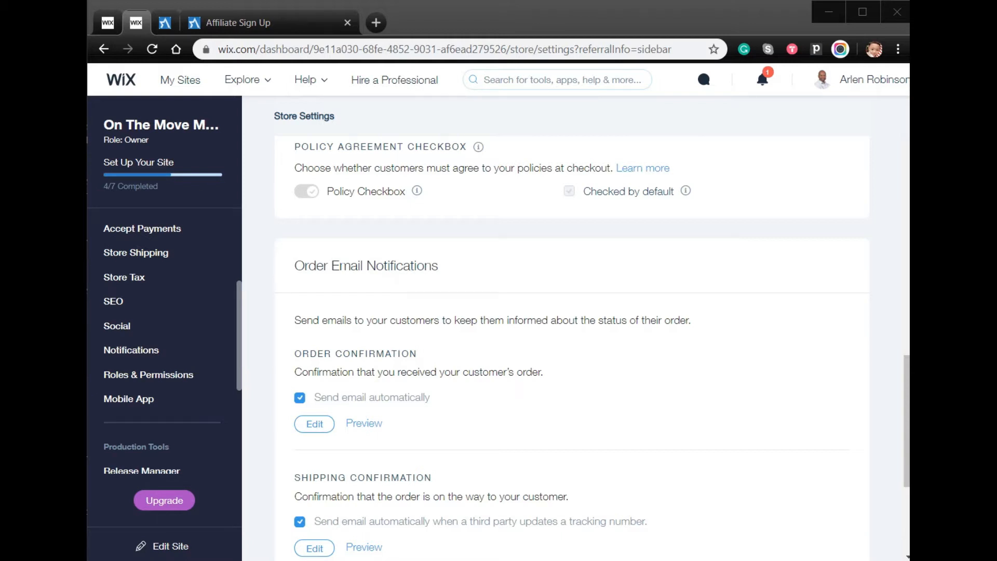
{"action": "mouse_move", "coordinate": [509, 231]}
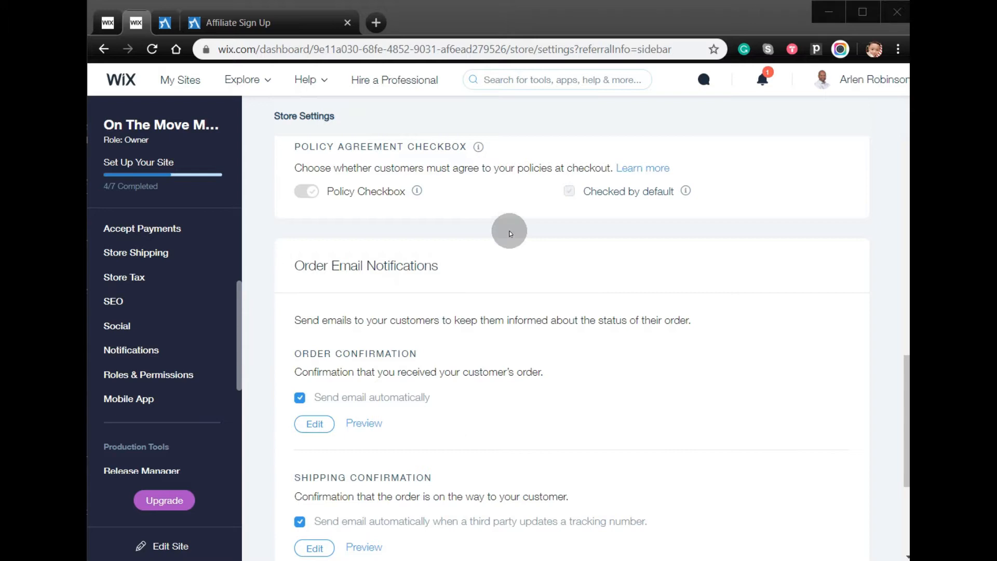
Scroll to Order Email Notifications and open the Order Confirmation email for editing.
{"action": "scroll", "scroll_direction": "down", "scroll_amount": 3}
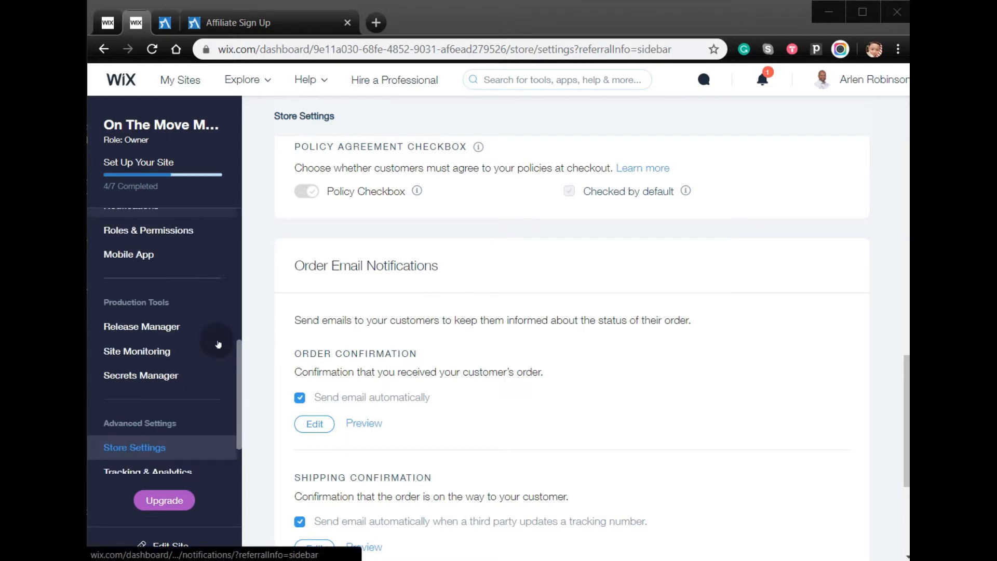
{"action": "scroll", "scroll_direction": "down", "scroll_amount": 3}
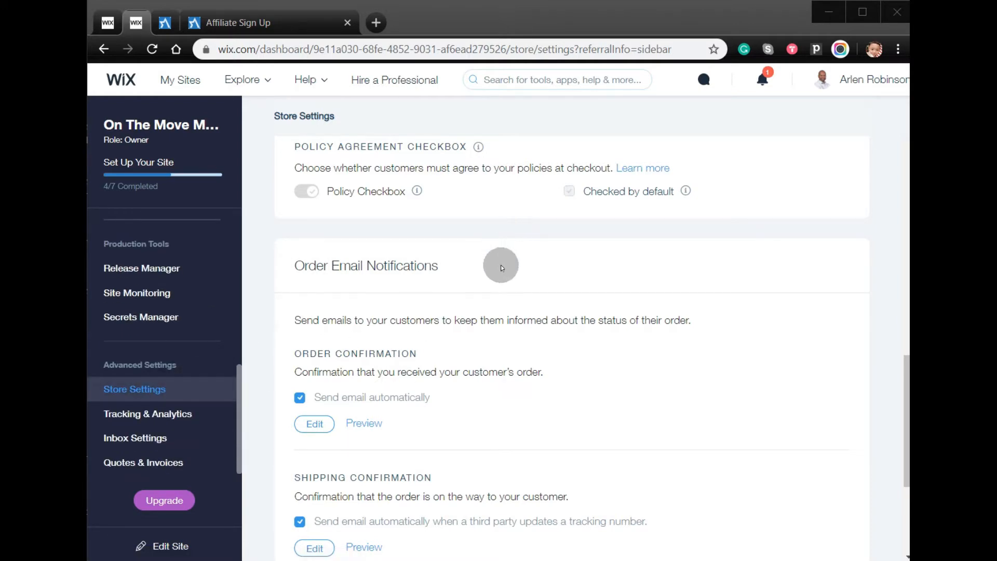
{"action": "mouse_move", "coordinate": [387, 248]}
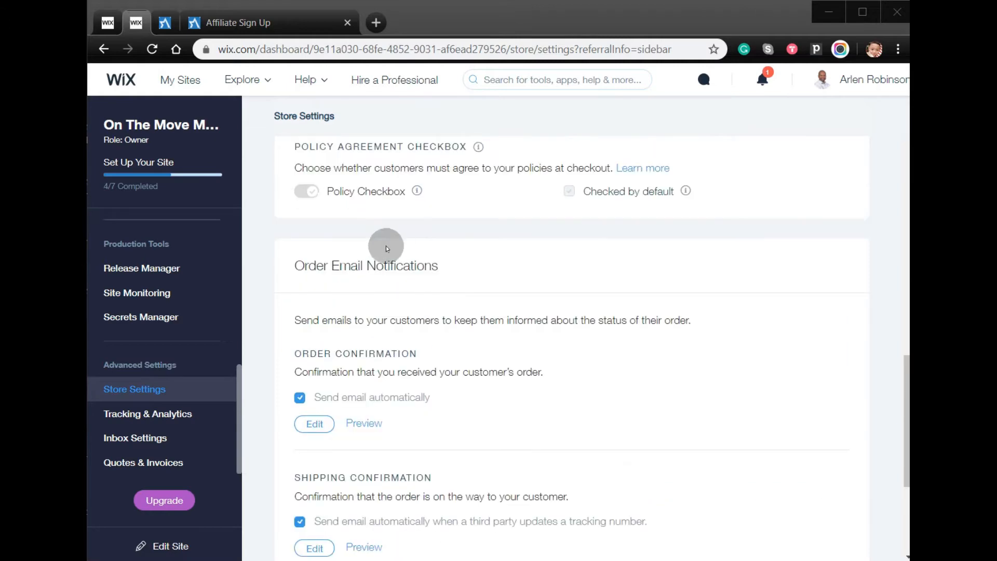
{"action": "double_click", "coordinate": [366, 265]}
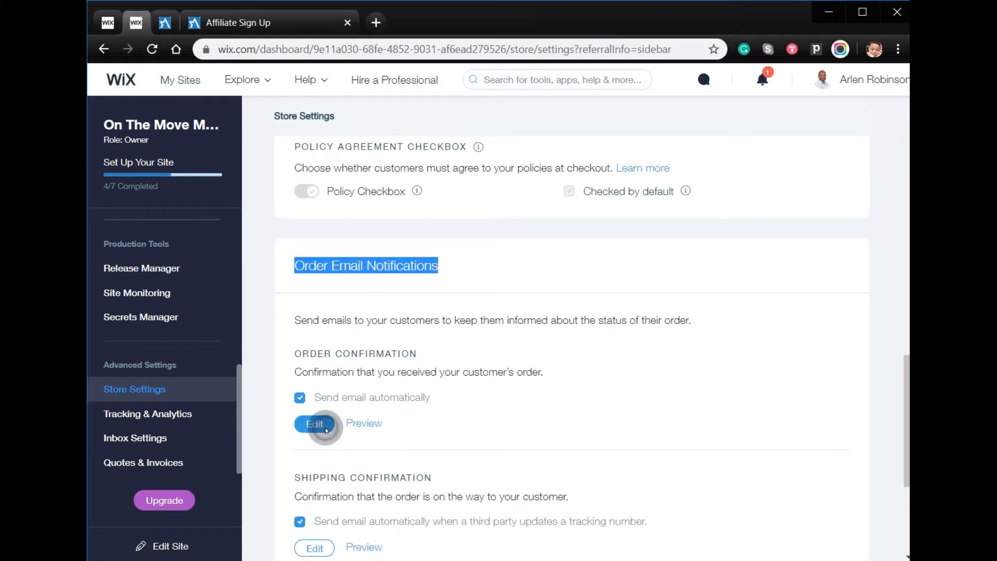
{"action": "left_click", "coordinate": [314, 424]}
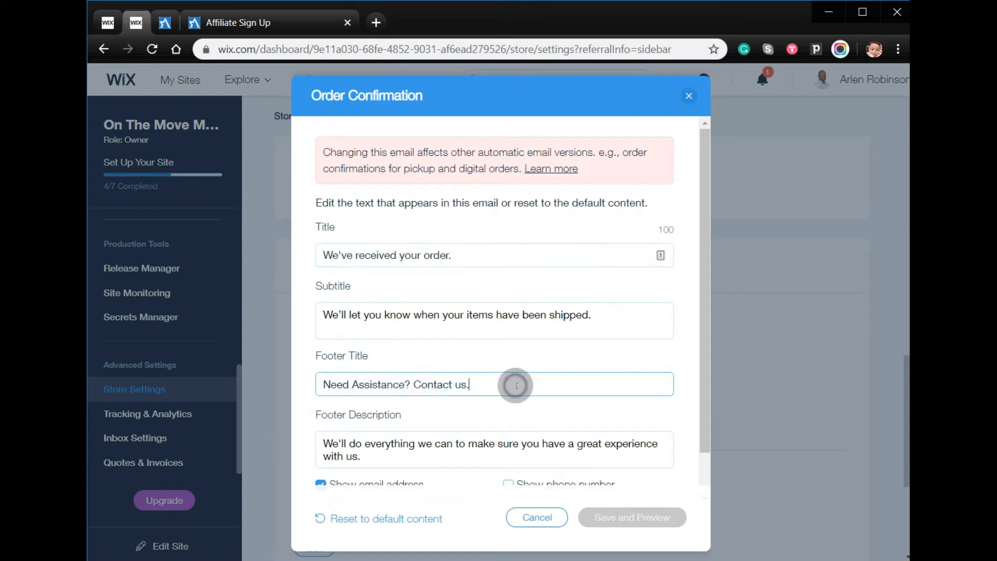
{"action": "type", "text": "saple"}
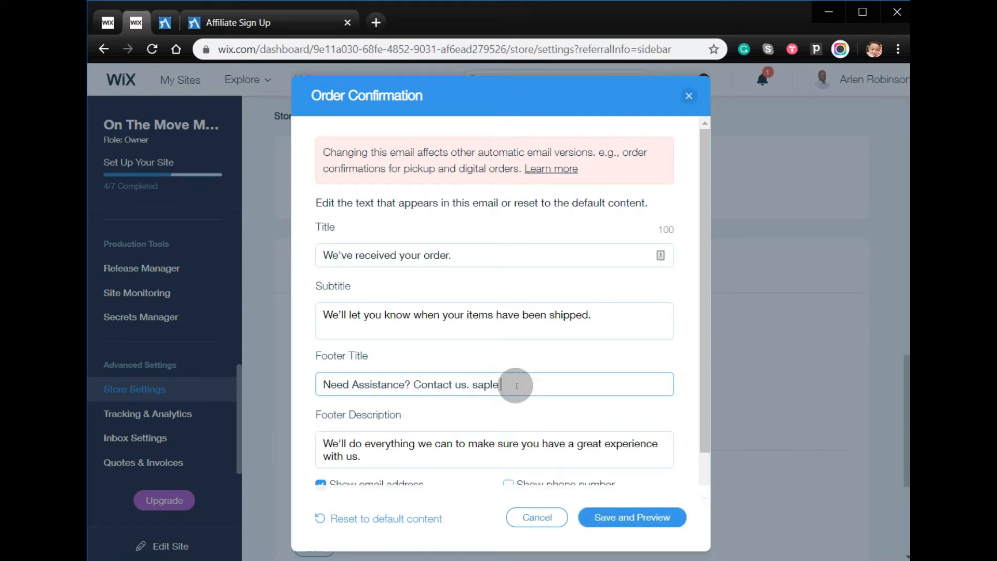
{"action": "key", "text": "Backspace"}
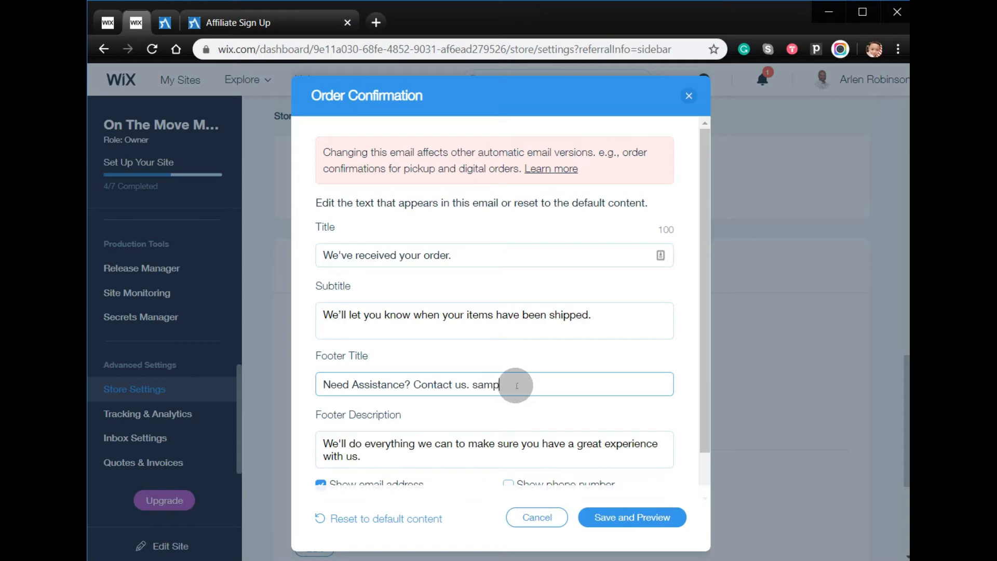
{"action": "type", "text": "le"}
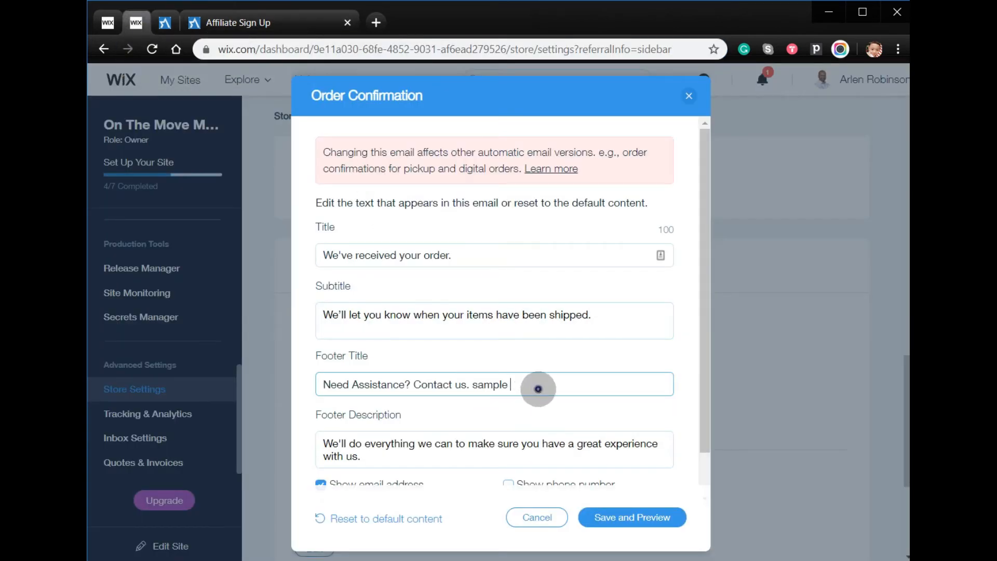
{"action": "type", "text": "https://osidemo.ositracker.com/refer"}
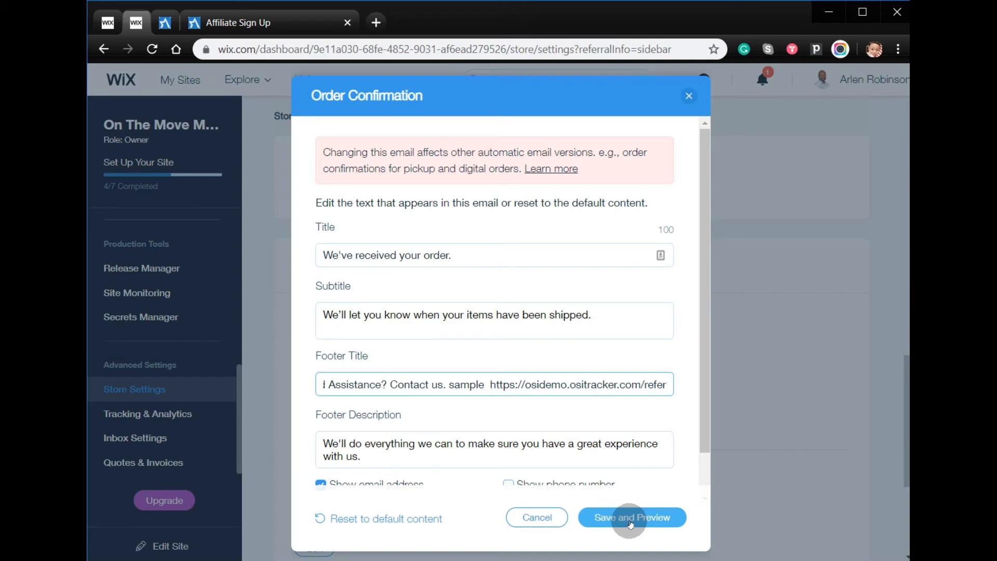
{"action": "mouse_move", "coordinate": [555, 355]}
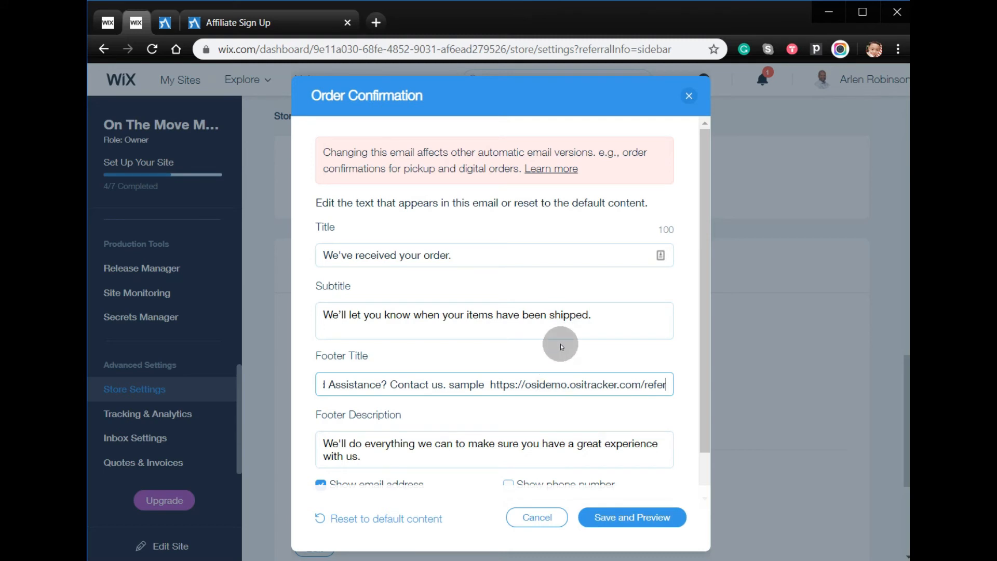
{"action": "mouse_move", "coordinate": [560, 345]}
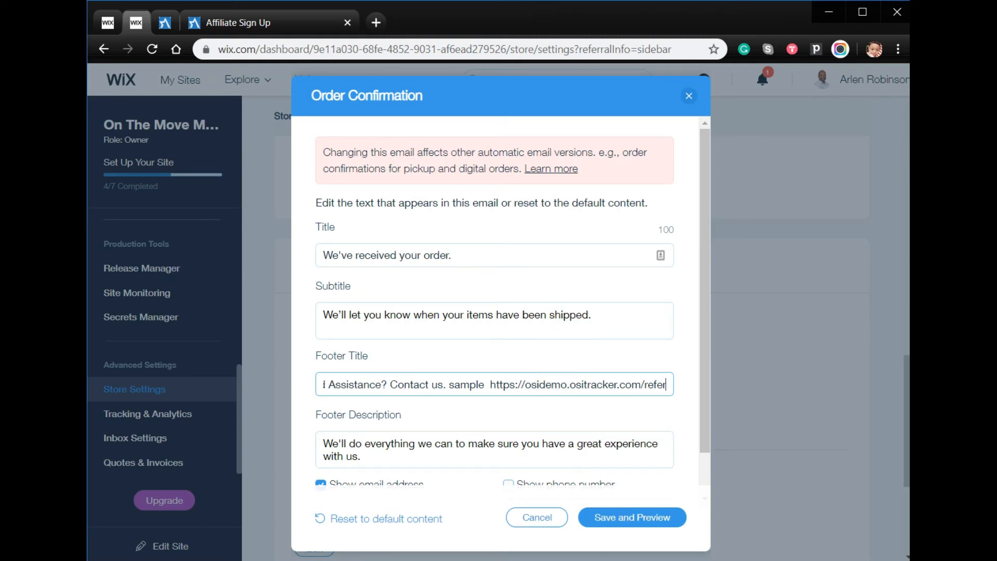